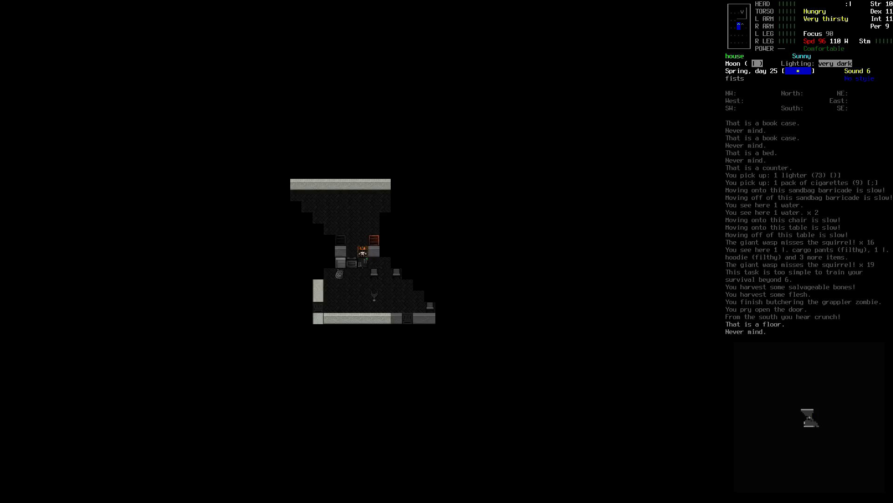
- Check the overview map of the area, then resume looting the house rooms
key(m)
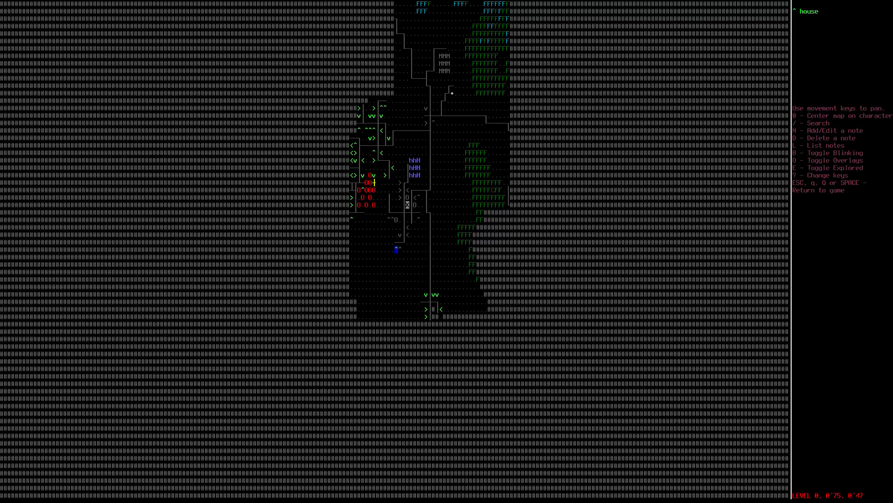
key(Escape)
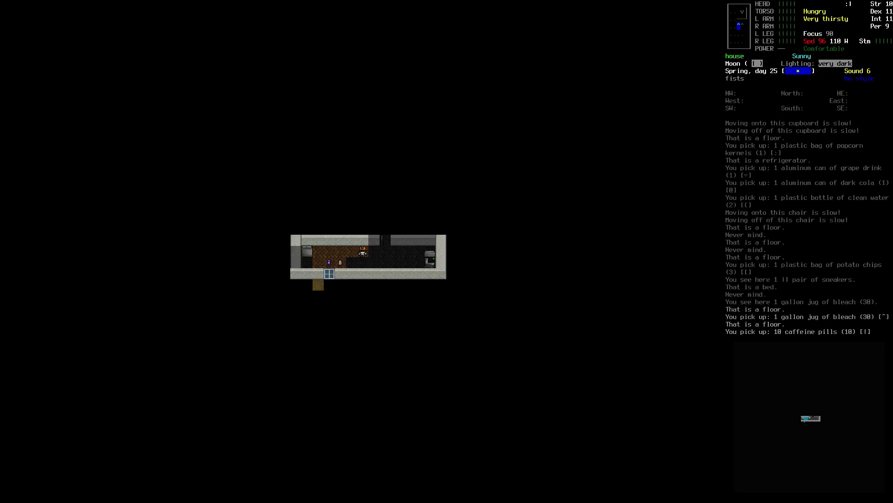
- Examine a neighbouring spot for the vitamins, then check the overview map before heading to the pickup
key(x)
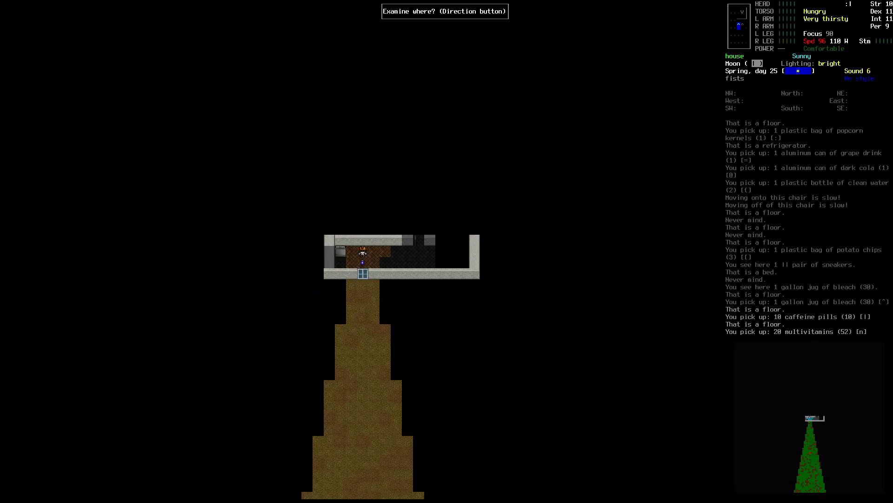
key(E)
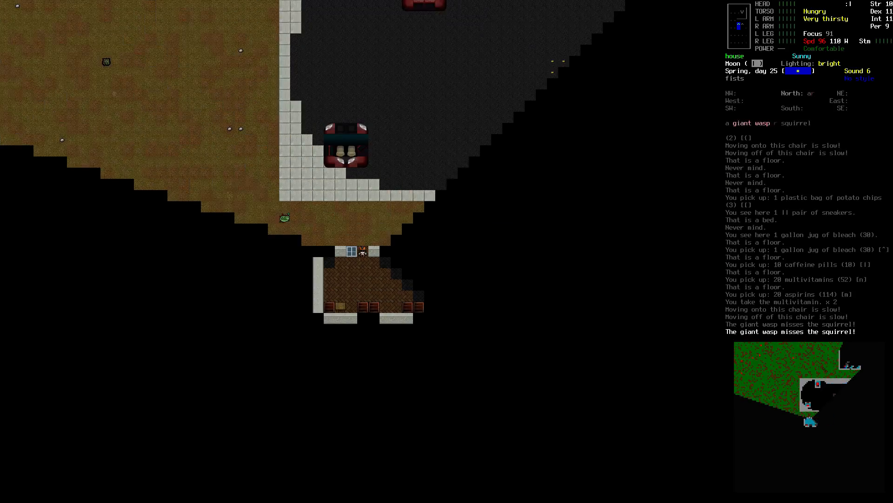
key(m)
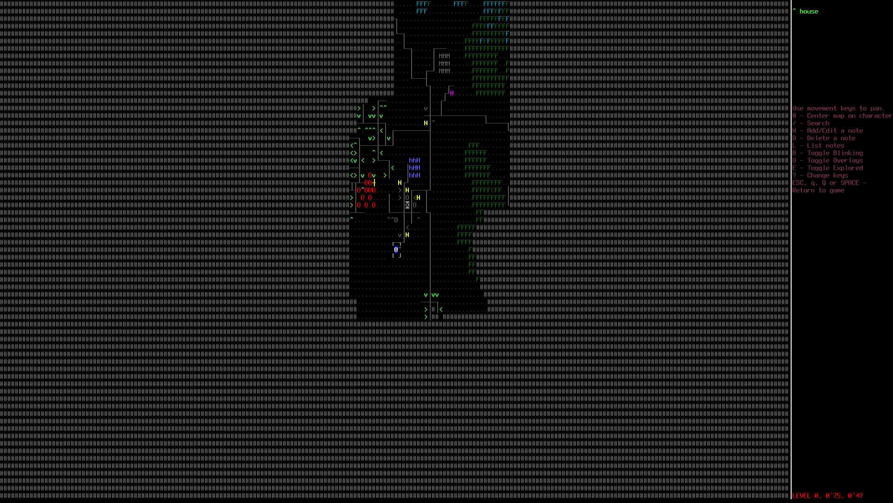
key(Escape)
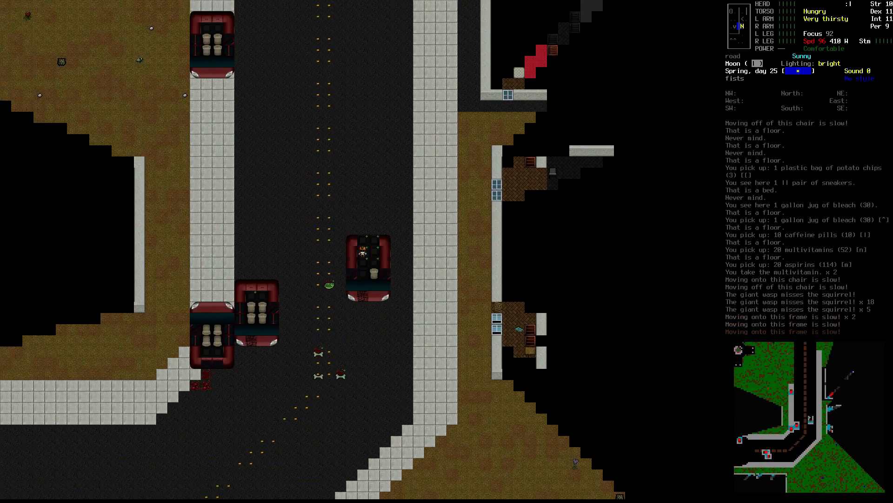
- Move the gathered guns, food and bleach into the pickup truck's trunk
key(d)
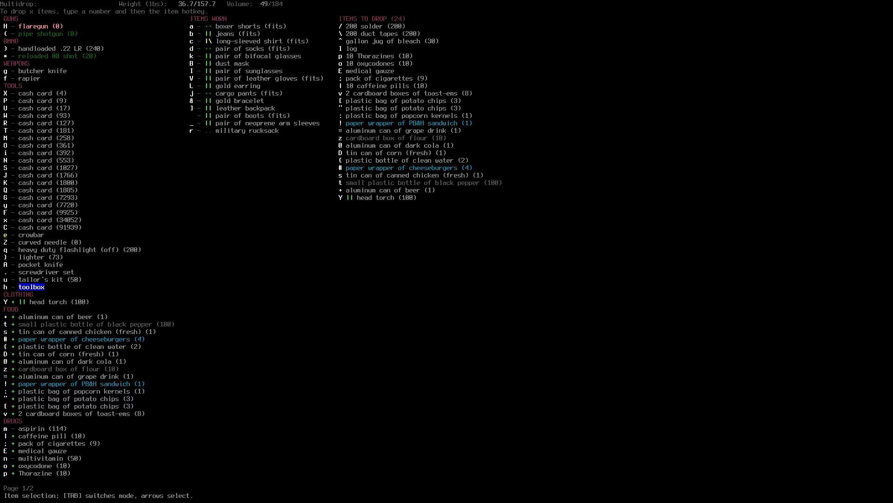
key(Up)
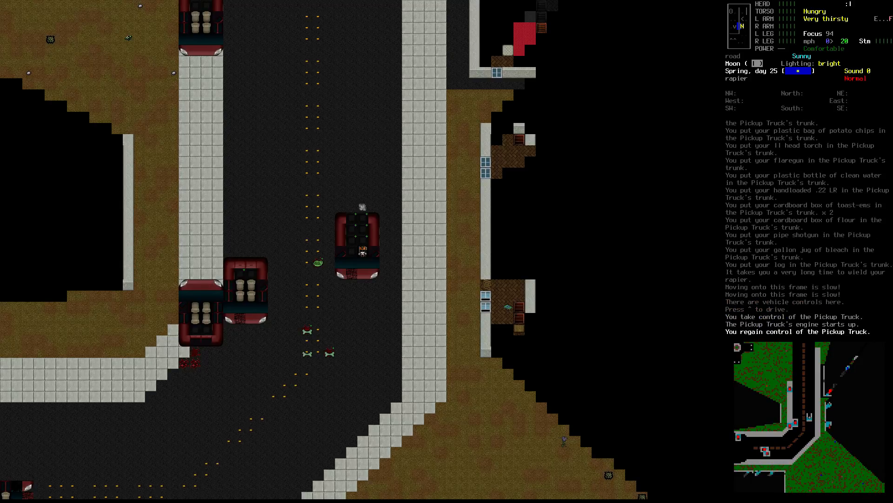
- Drive the pickup forward north along the road out of town
key(w)
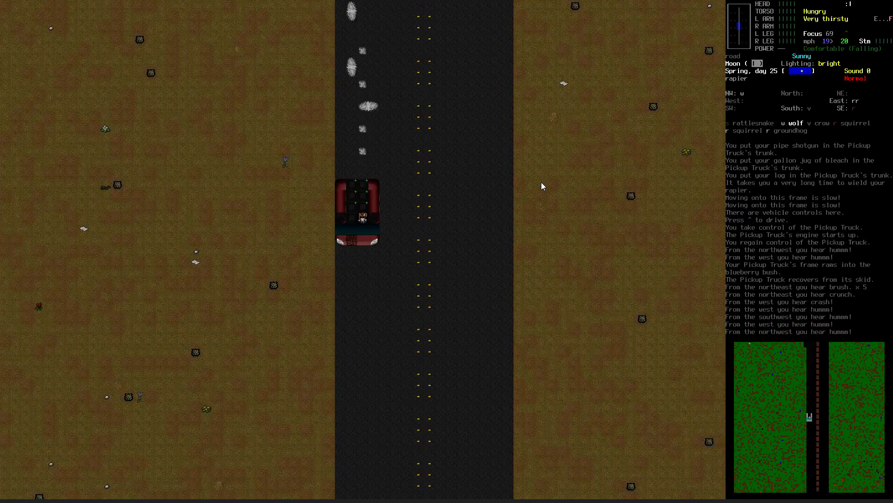
- Steer the pickup onto the open field and check the overview map showing a nearby subway station
key(m)
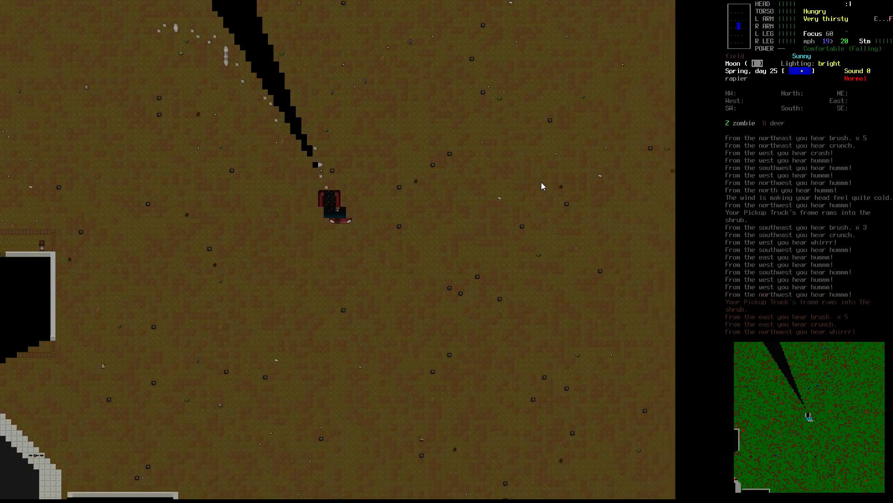
key(m)
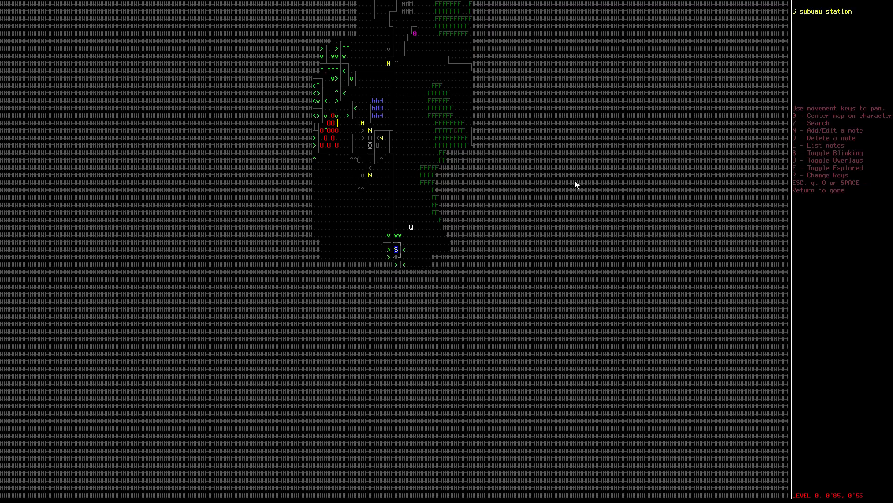
- Resume driving across the field onto the winding road and bring up the world map near the radio tower
key(Escape)
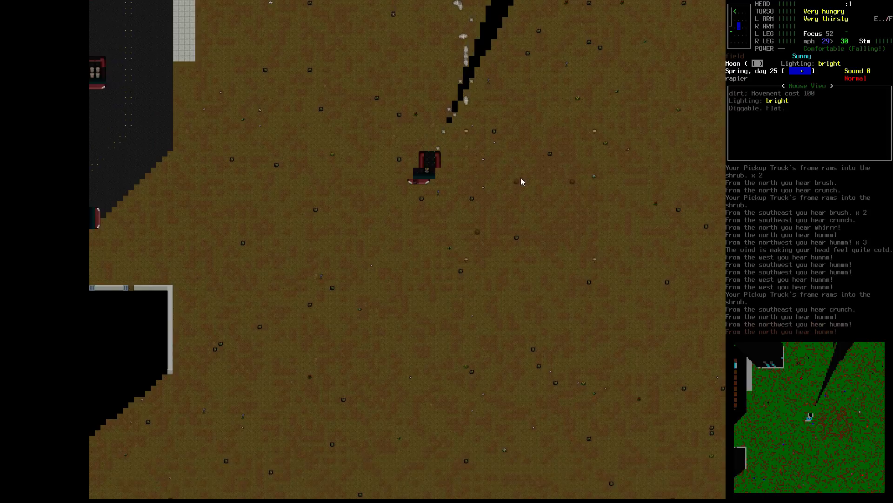
mouse_move(517, 184)
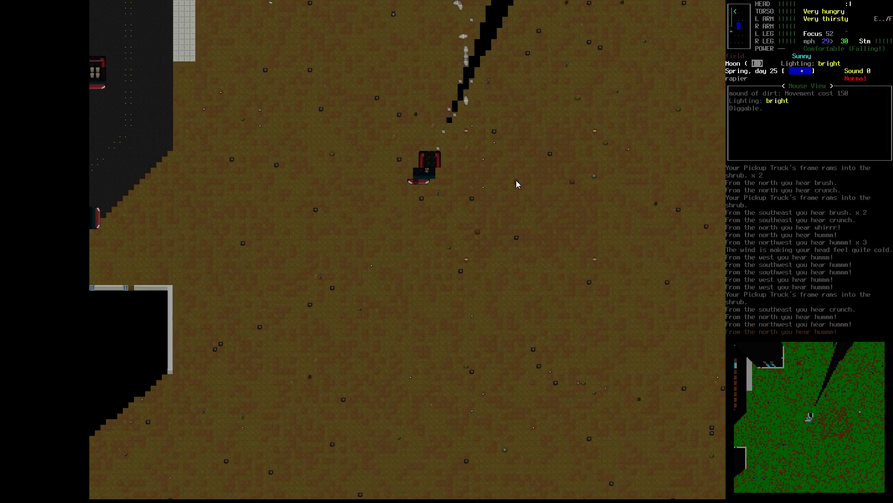
mouse_move(467, 136)
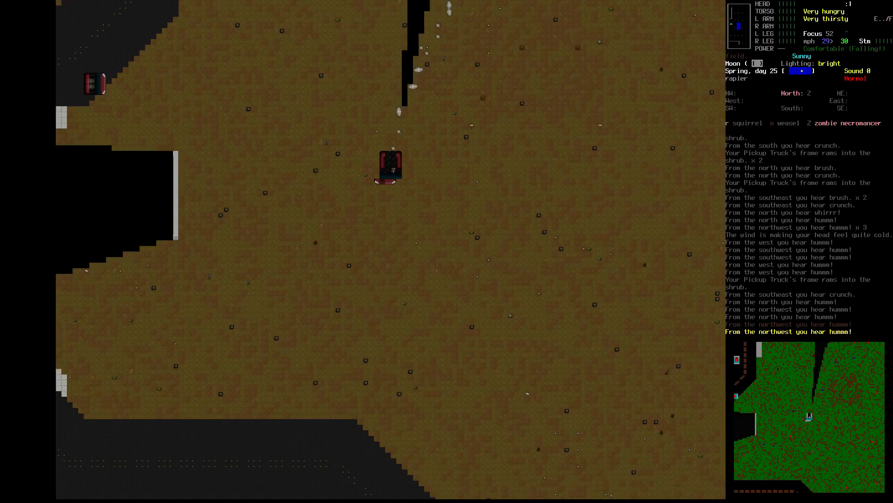
key(m)
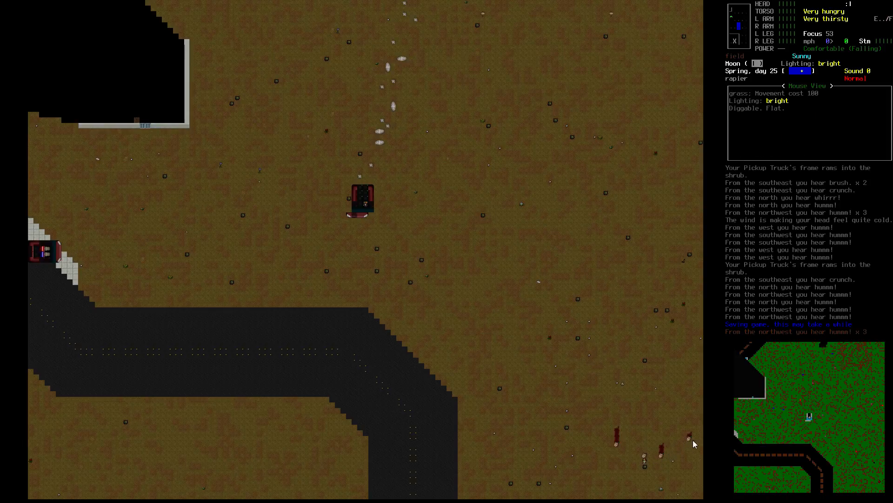
mouse_move(634, 409)
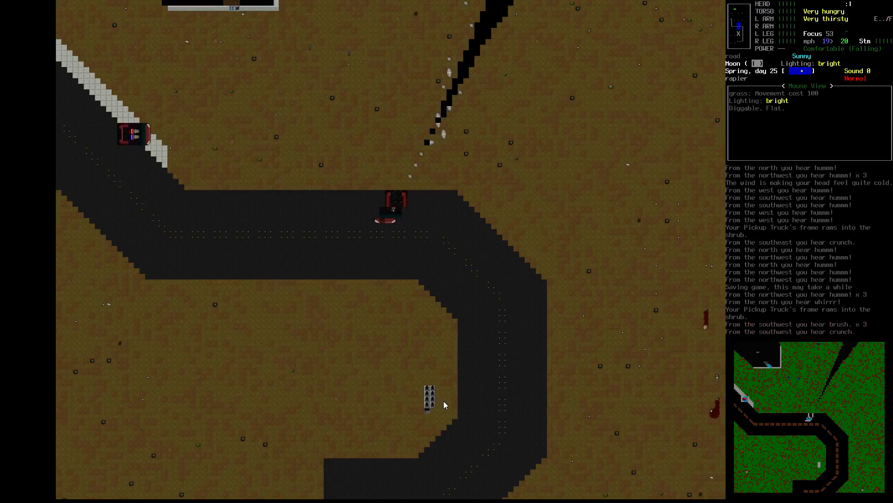
key(m)
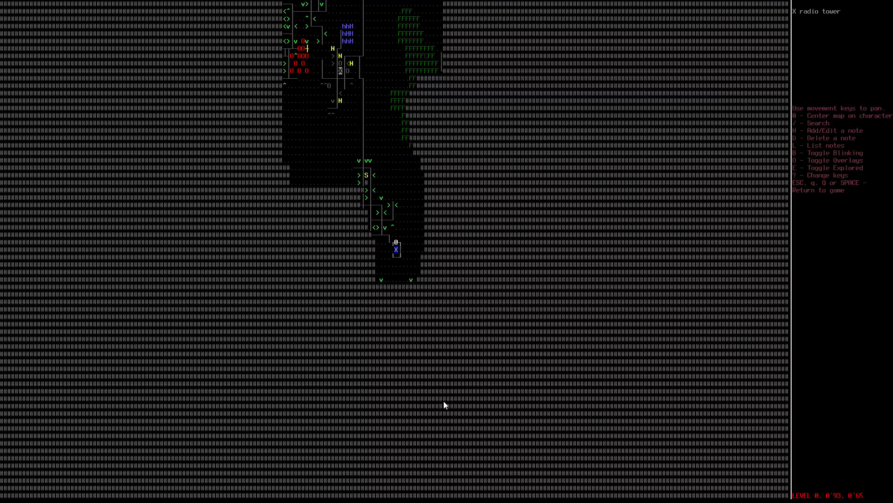
- Leave the world map and continue driving the pickup across the open field
key(ESC)
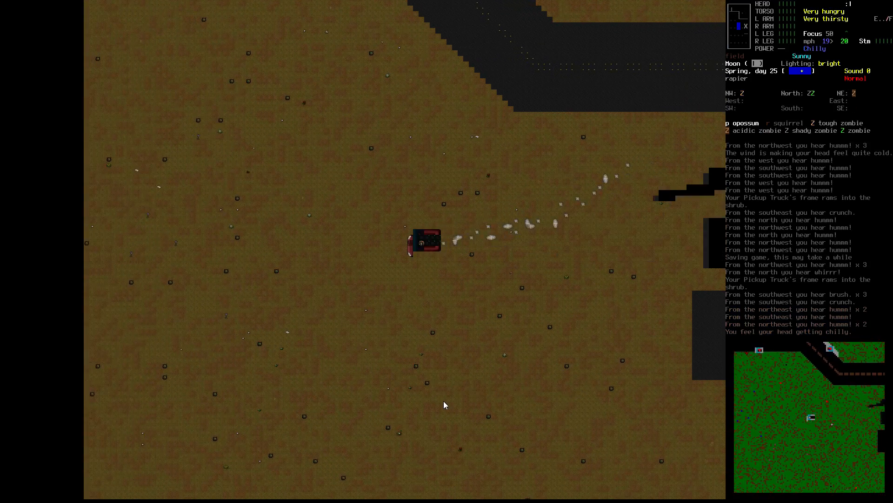
- Drive north through the crossroads past parked cars into the field and bring up the world map
key(m)
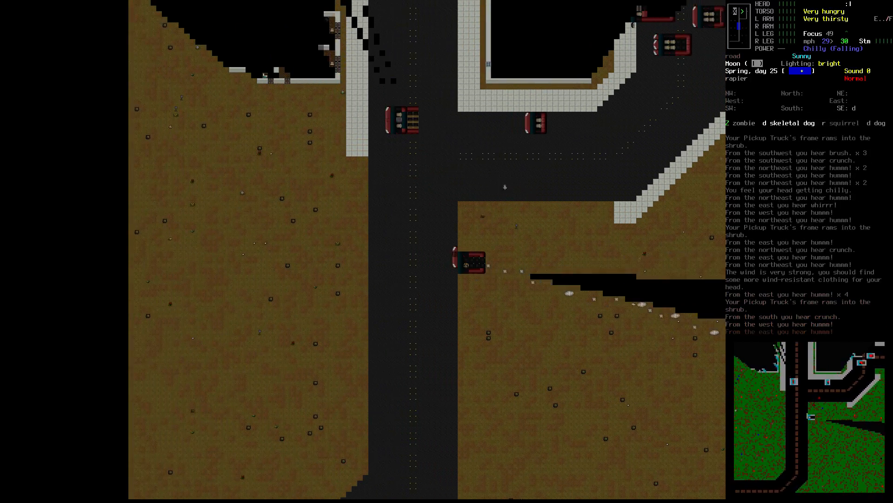
key(m)
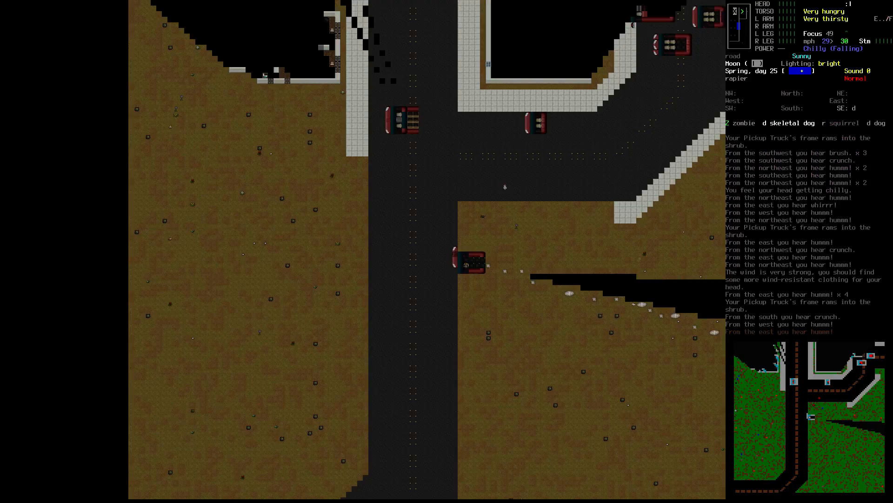
key(w)
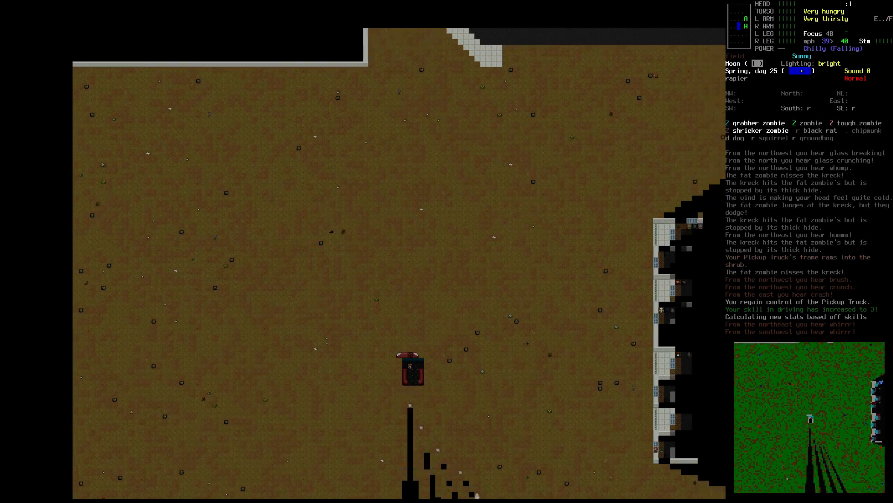
key(m)
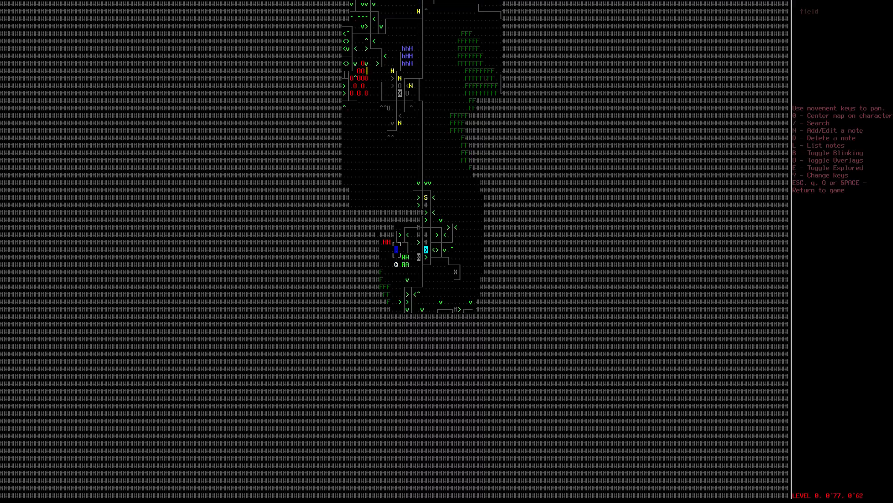
- Leave the world map and keep driving the pickup across the wide open field
key(Escape)
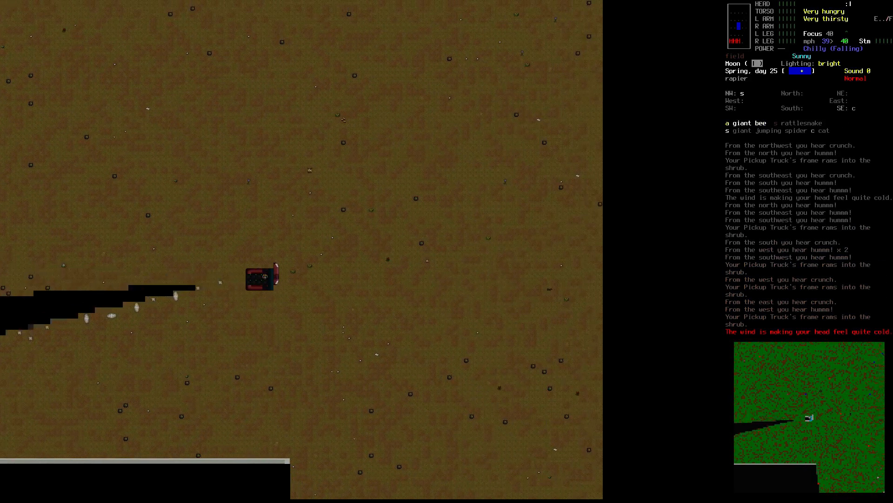
- Drive further across the field toward distant buildings and bring up the world map again
key(UP)
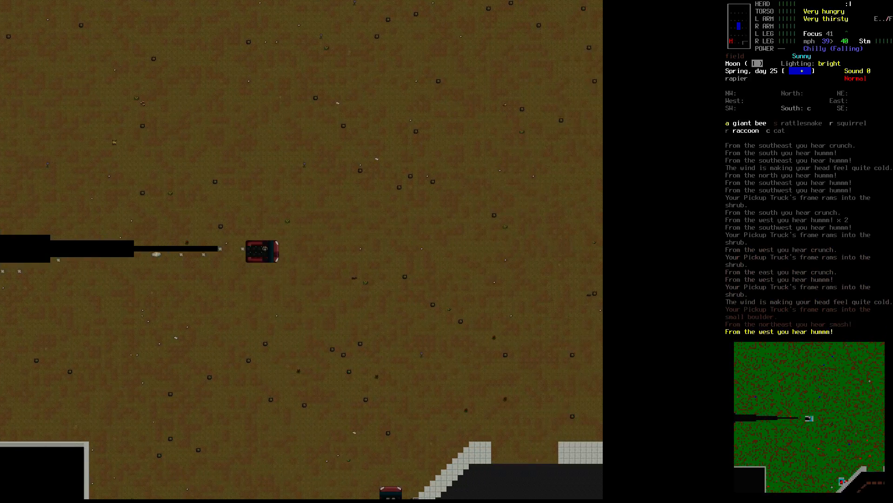
key(m)
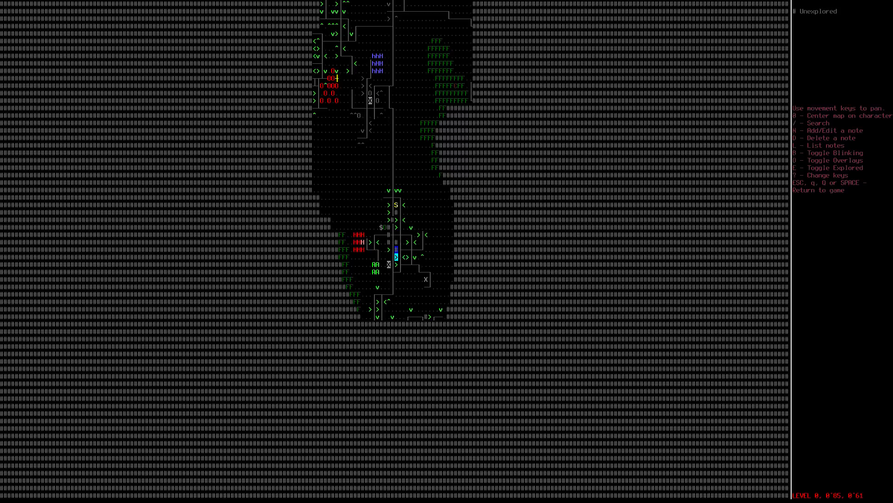
- Leave the world map and drive the pickup onto the paved north–south road
key(Escape)
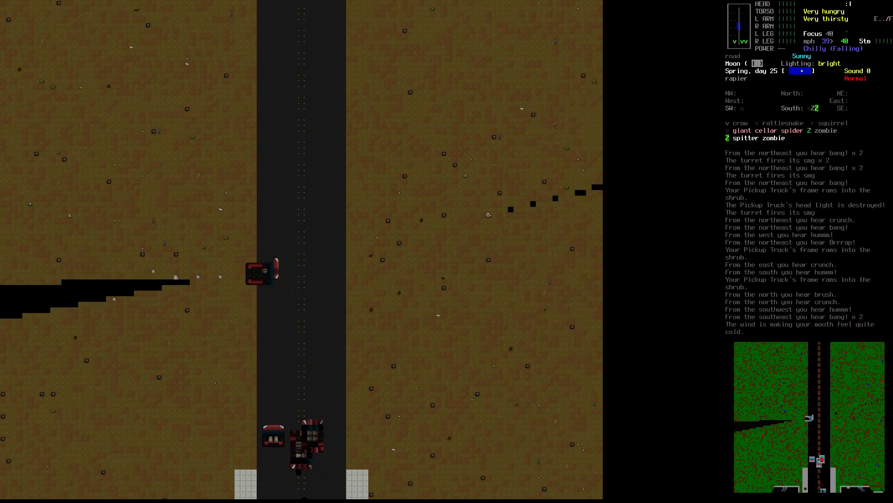
- Accelerate the pickup toward the house until it stops against the wall
key(up)
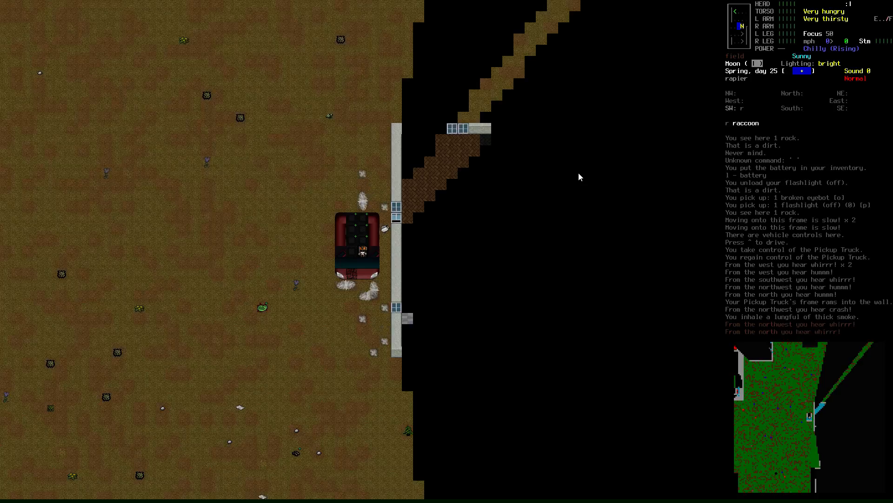
- Shut off the engine, release the controls and drink all the water to quench thirst
key(^)
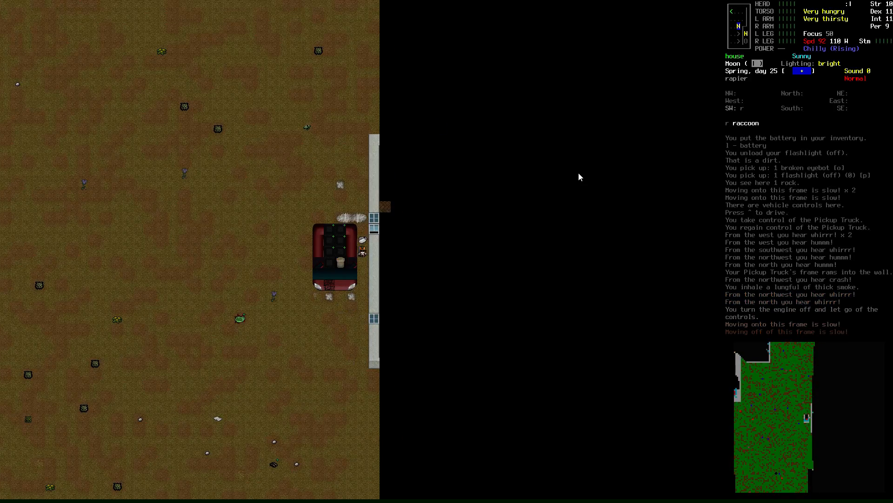
key(E)
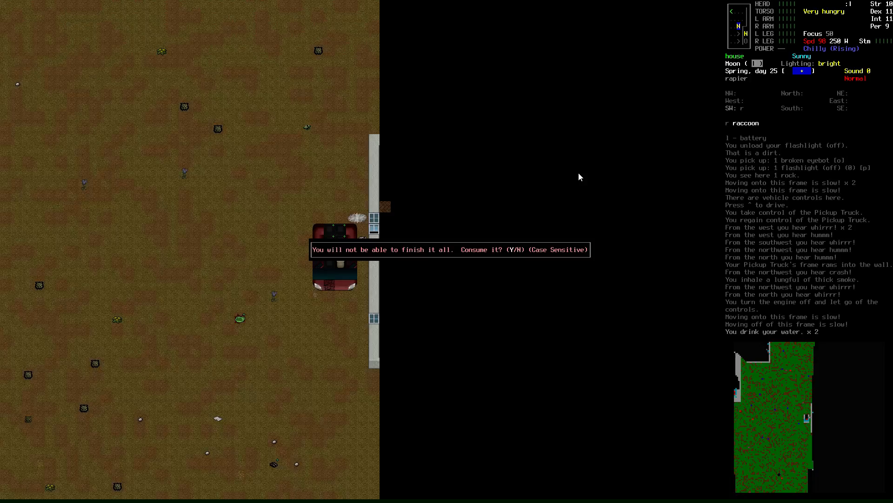
key(y)
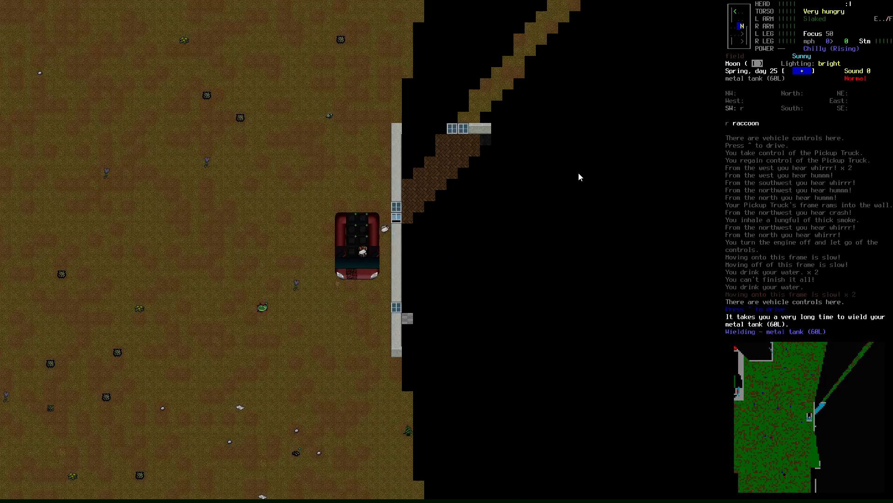
- Drop the wielded 60L metal tank onto the grass beside the pickup
key(d)
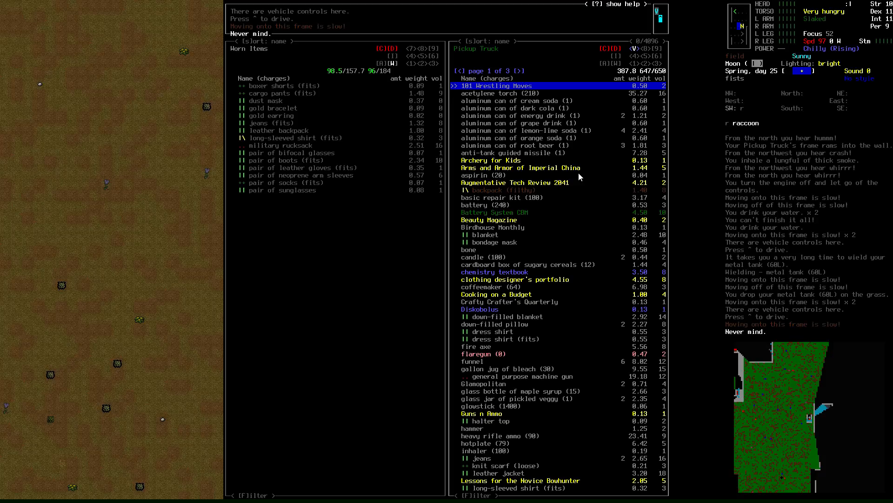
mouse_move(400, 212)
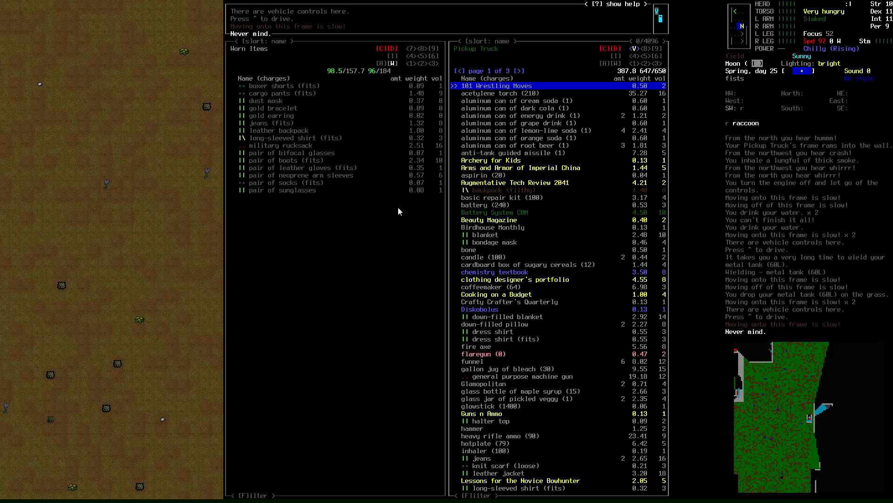
- Leave the truck cargo screen and place the funnel on the metal tank for rain
key(DOWN)
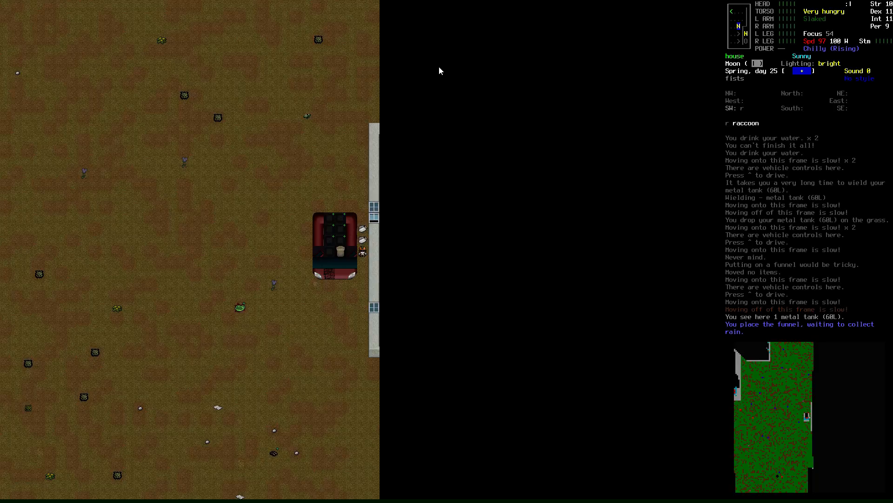
- Bring up the consume-item list showing aspirin, multivitamins and trunk food
key(m)
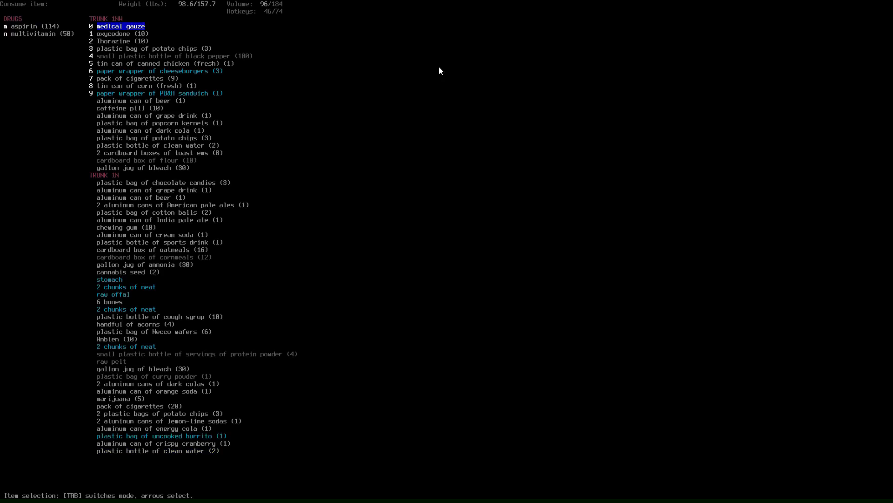
- Eat the cheeseburgers from the trunk until full, then view the inventory beside the ground items
key(6)
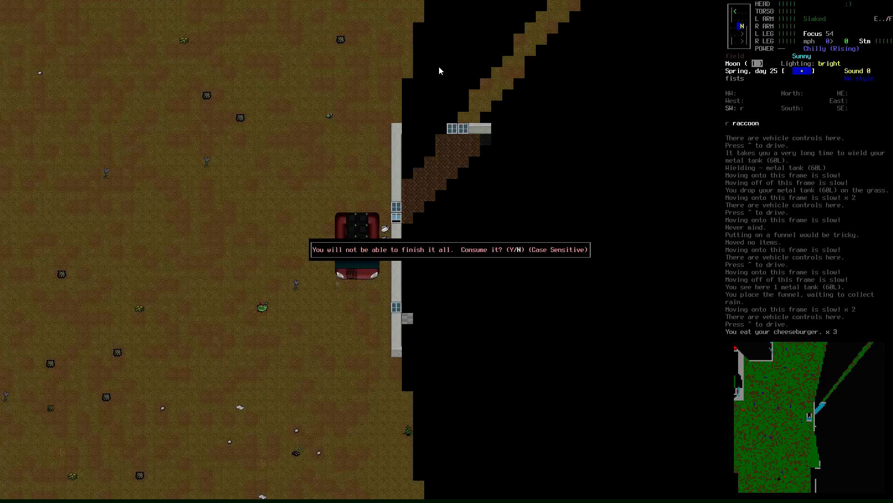
key(Y)
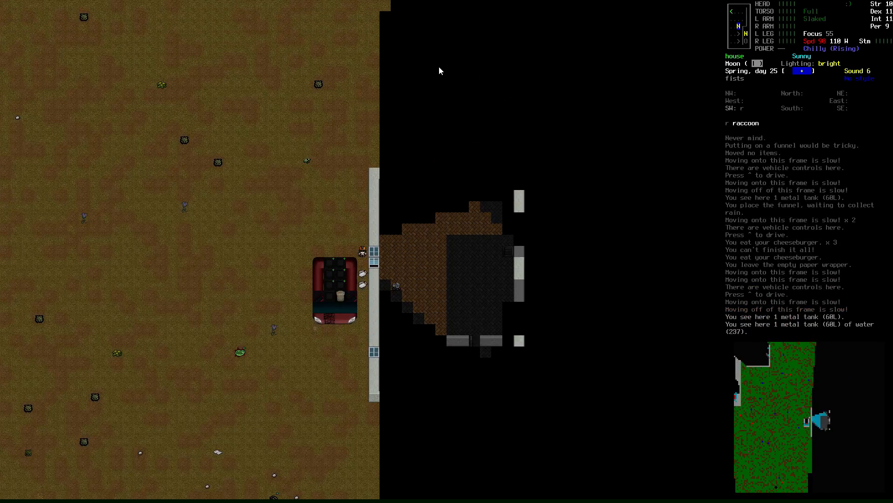
key(i)
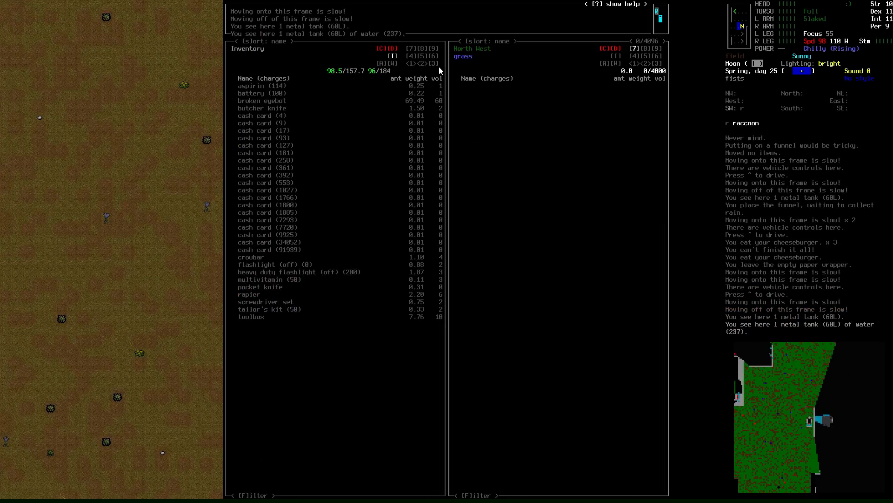
- Transfer the pickup truck's cargo onto the neighbouring dirt tile, forming a 600-item pile
click(261, 85)
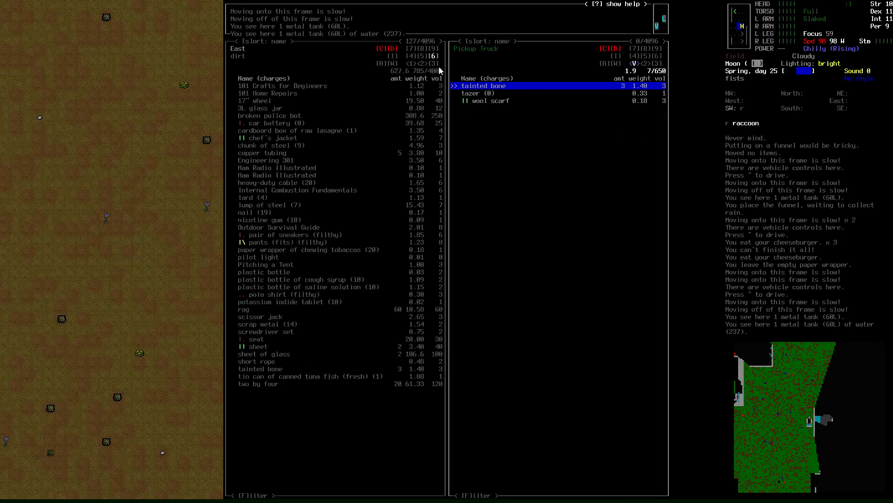
key(ESCAPE)
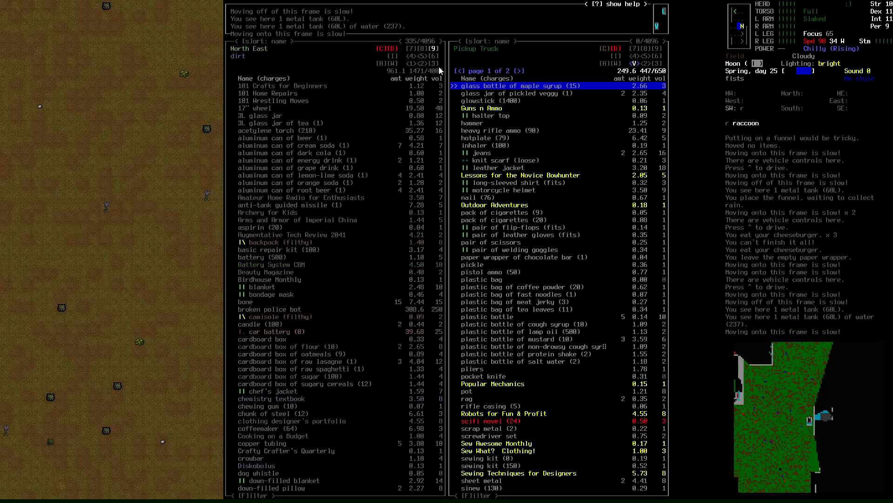
scroll(down, 3)
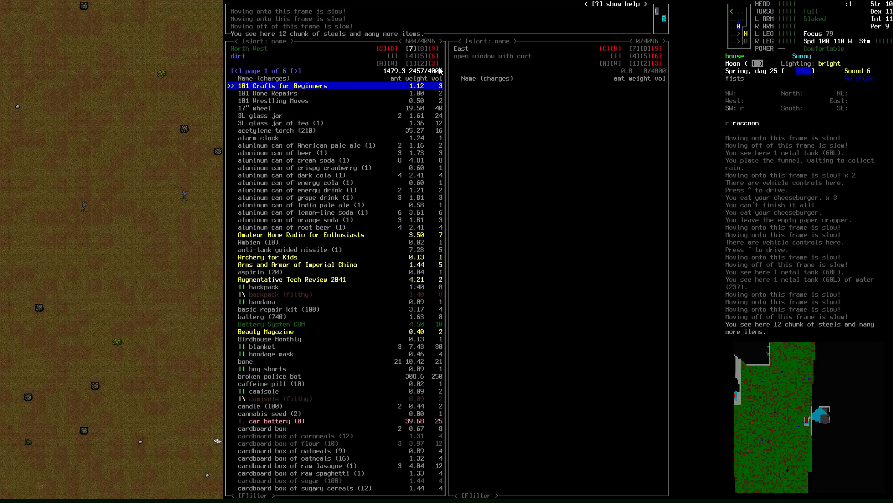
- Leave the item management screen after gathering goods into the northwest dirt pile
key(Escape)
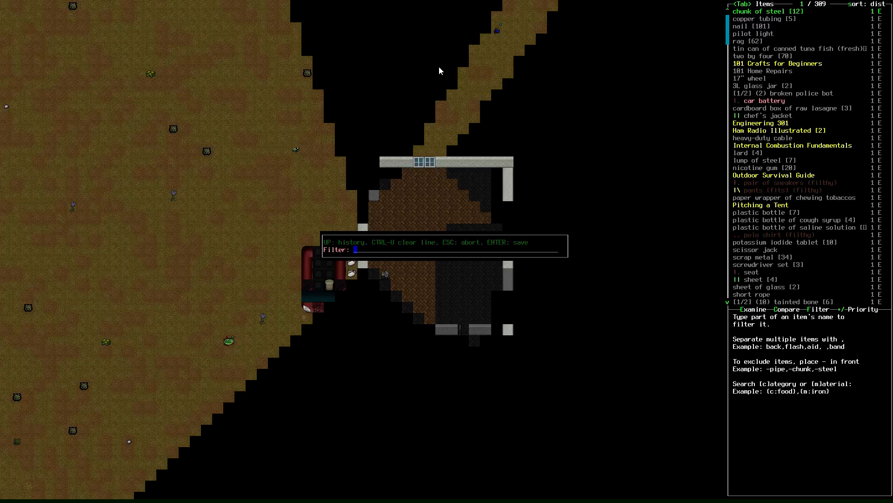
- Filter the nearby items for 'Jerr', examine the match, then back out to the pile
text(Jerr)
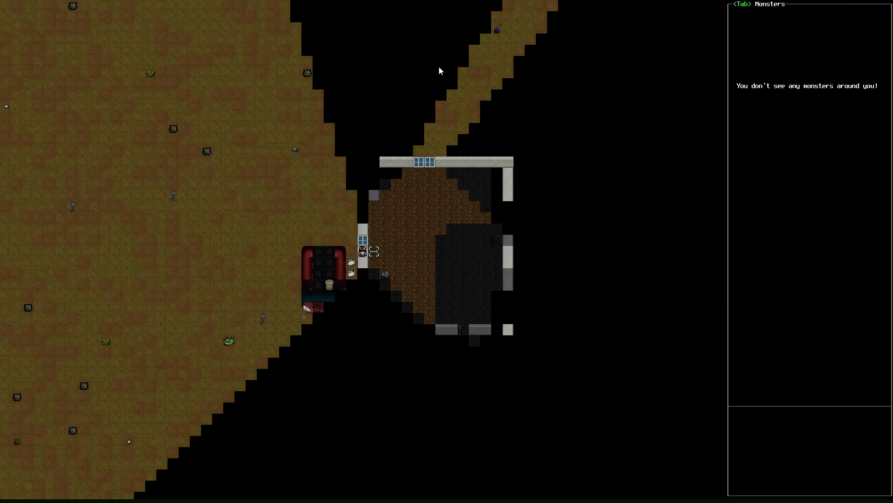
key(e)
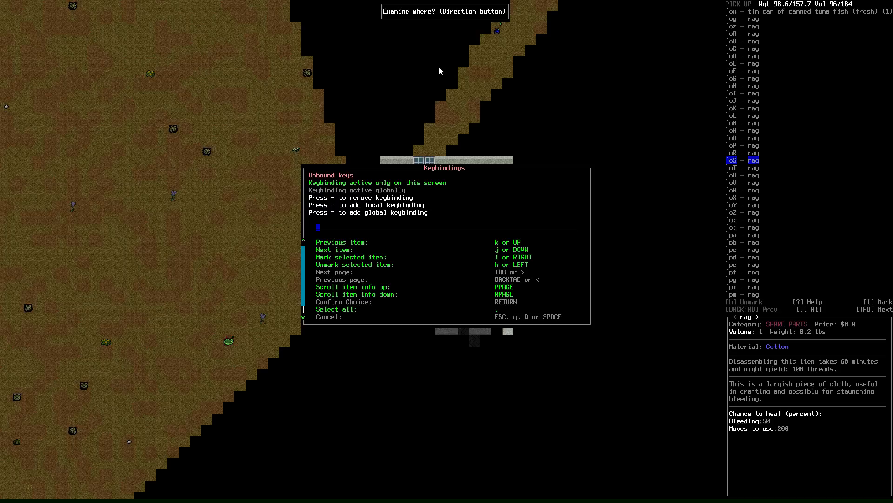
key(Escape)
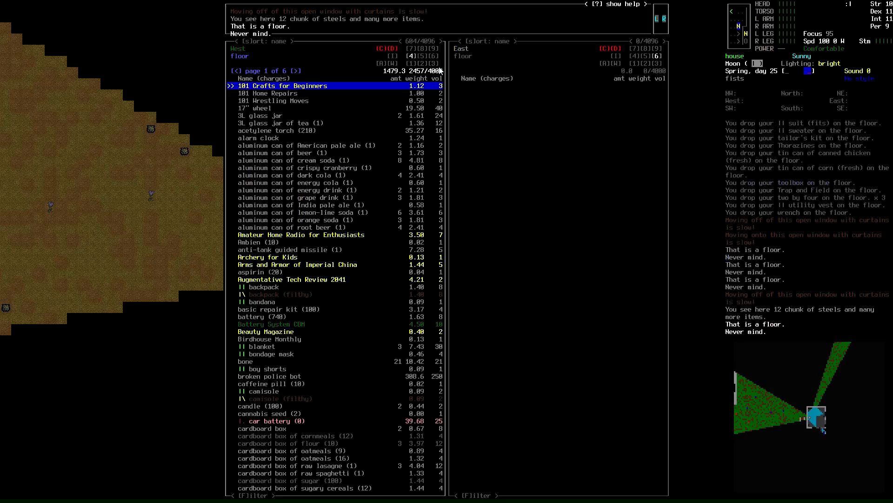
- Page down through the house's floor-item list, then leave it and walk to the pickup's controls
key(down)
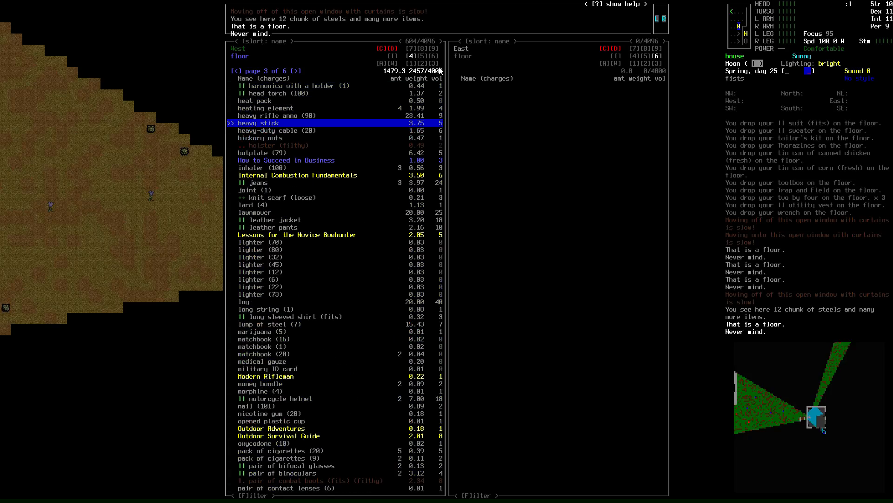
key(down)
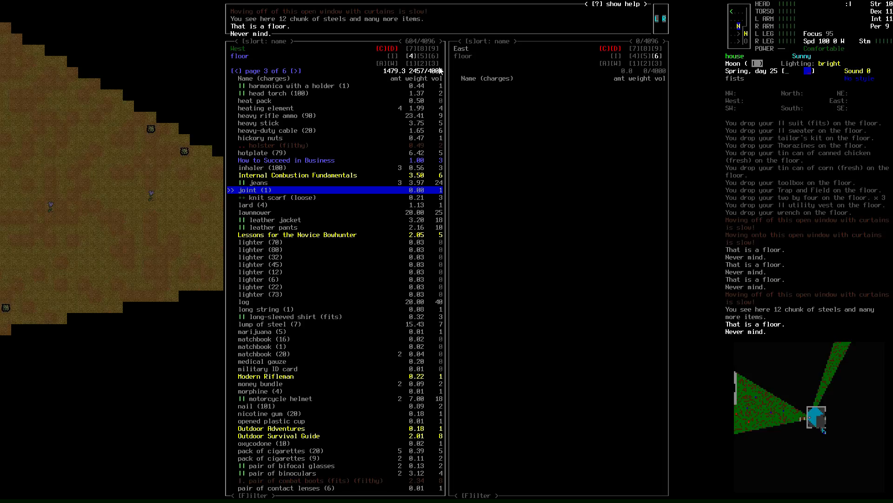
key(down)
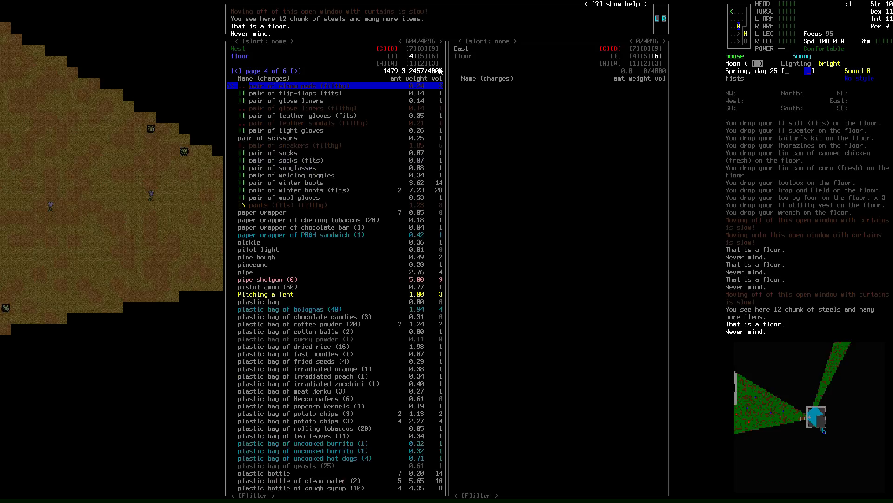
key(DOWN)
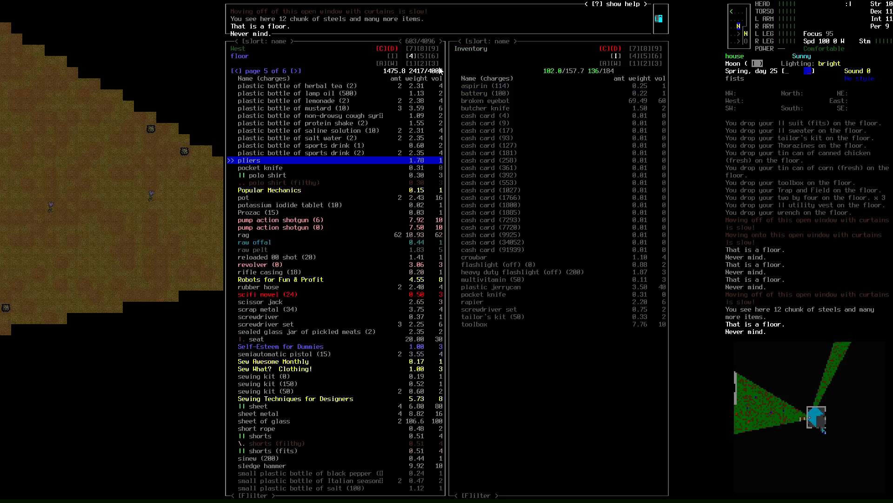
key(down)
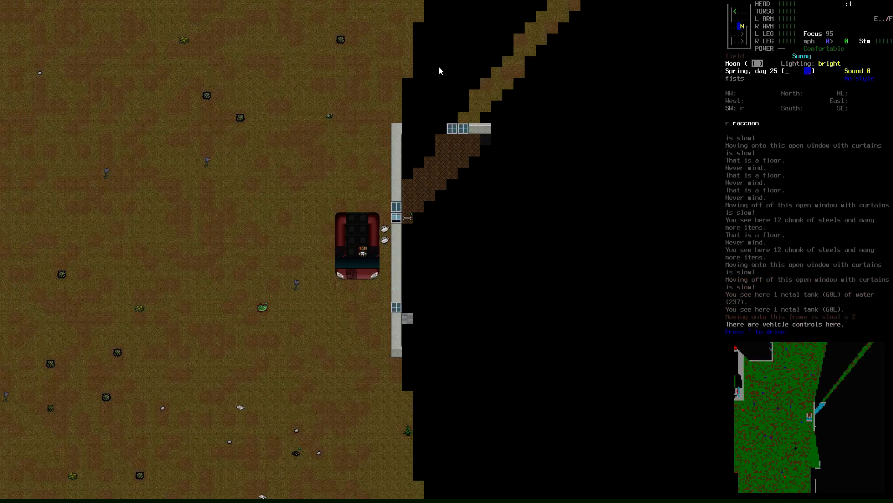
- Take the pickup's controls, steer it down the road to the IFV and shut the engine off
key(m)
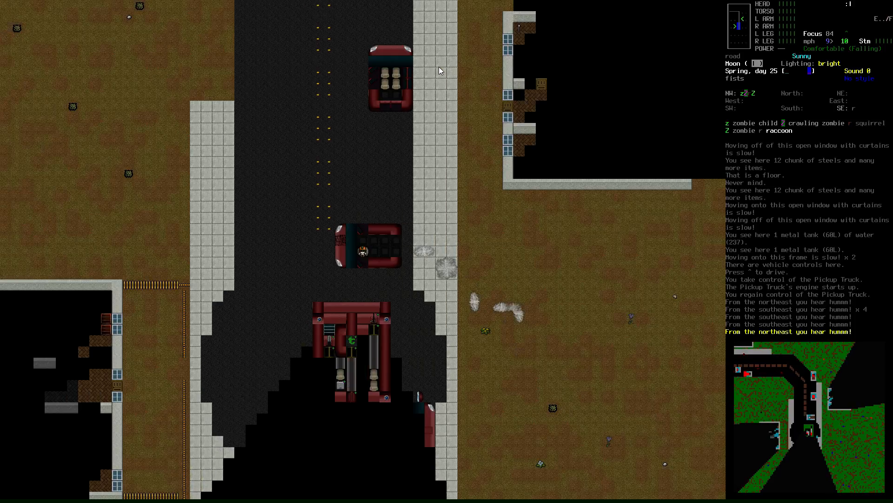
key(^)
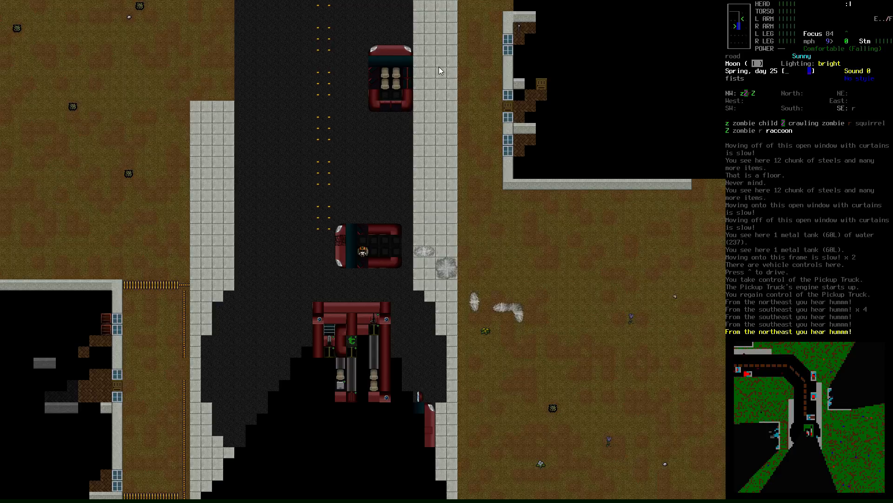
key(^)
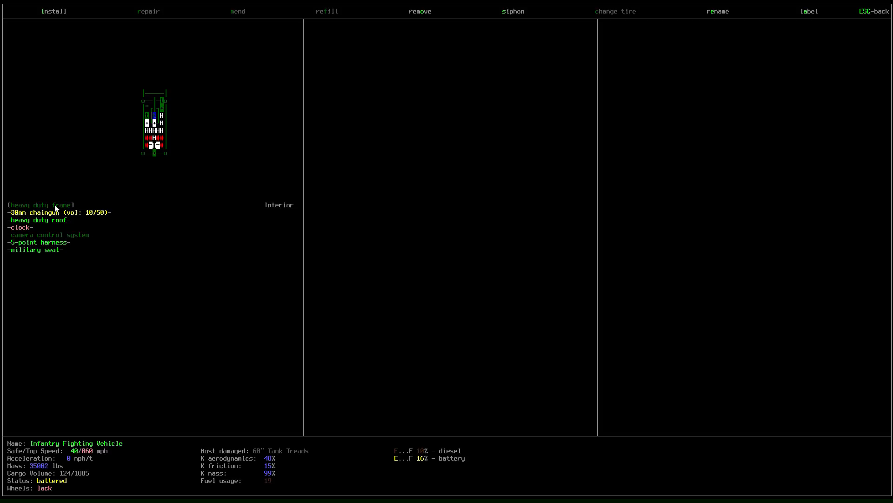
mouse_move(54, 223)
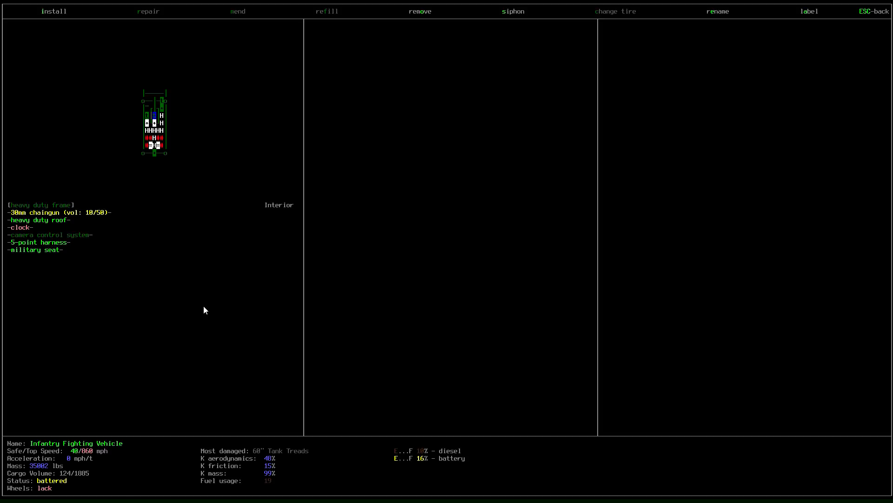
- Remove the IFV's clock, wear it as a wristwatch and grab the plastic jerrycan of diesel
click(419, 12)
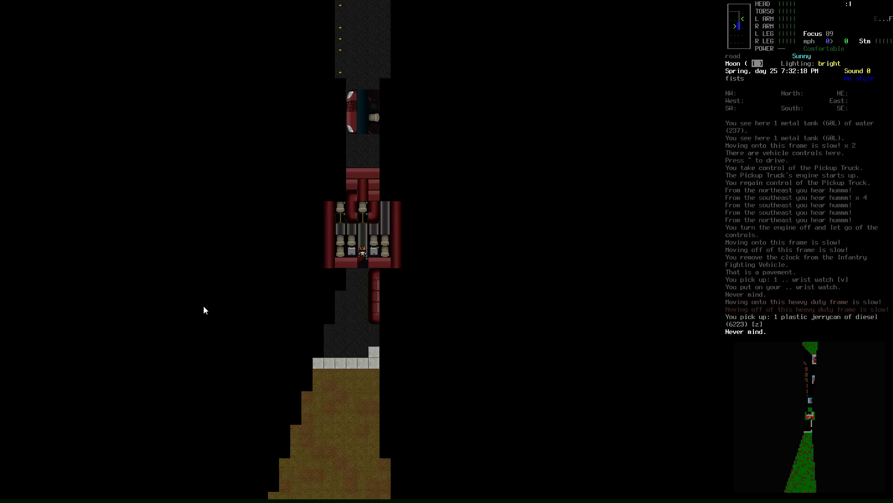
- Examine the IFV, open its heavy duty hatch and step onto the frame to examine it again
key(e)
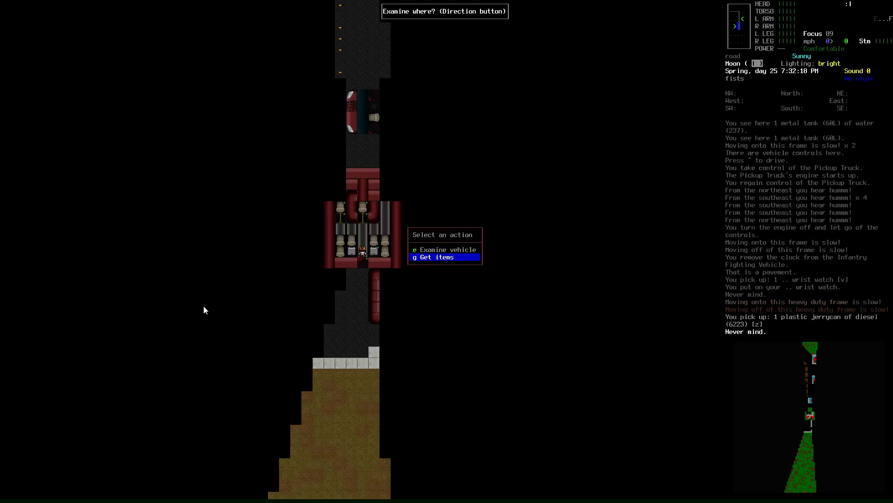
key(g)
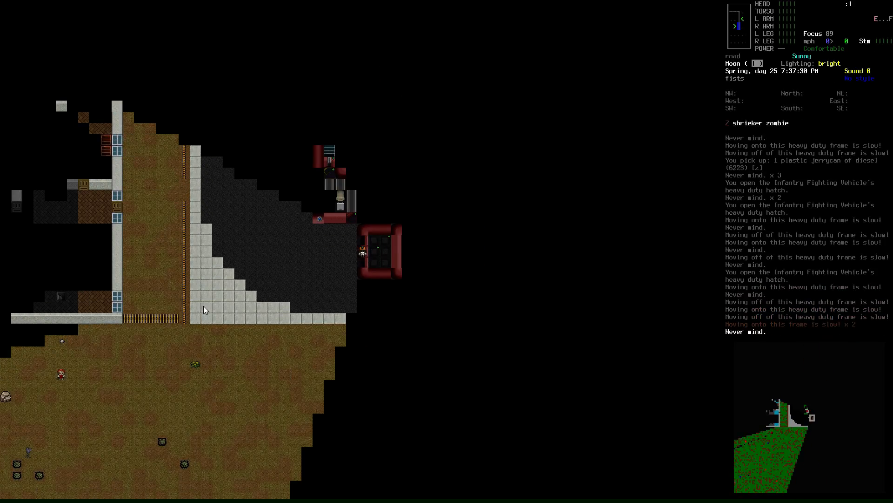
key(e)
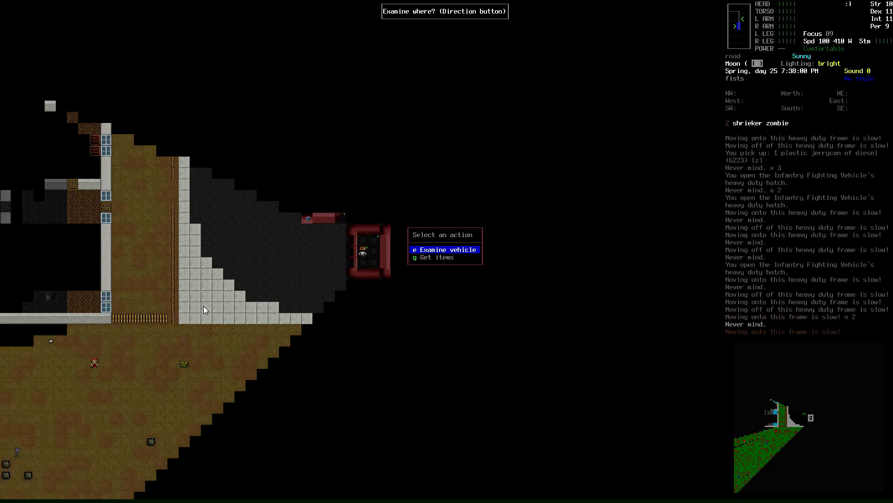